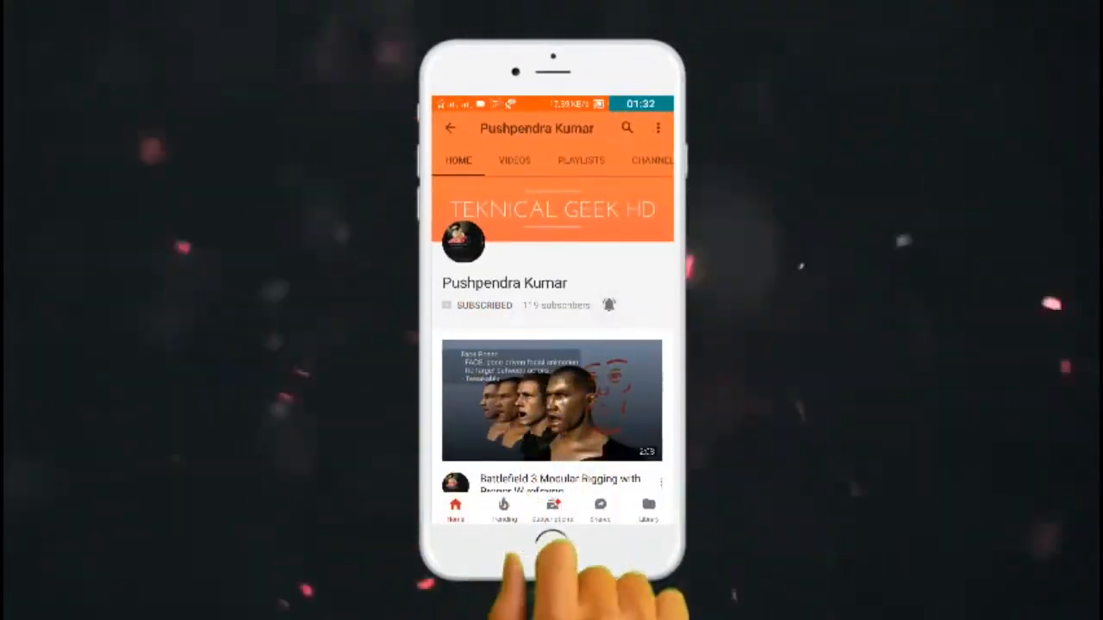
# - Tap the channel's bell icon to receive all notifications
pyautogui.click(608, 305)
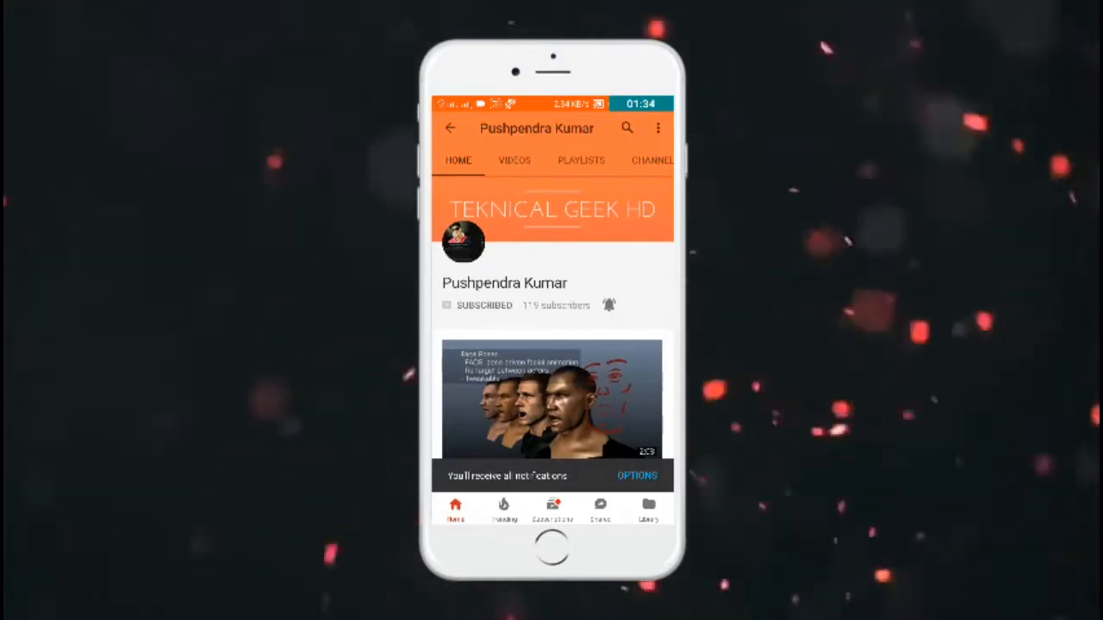